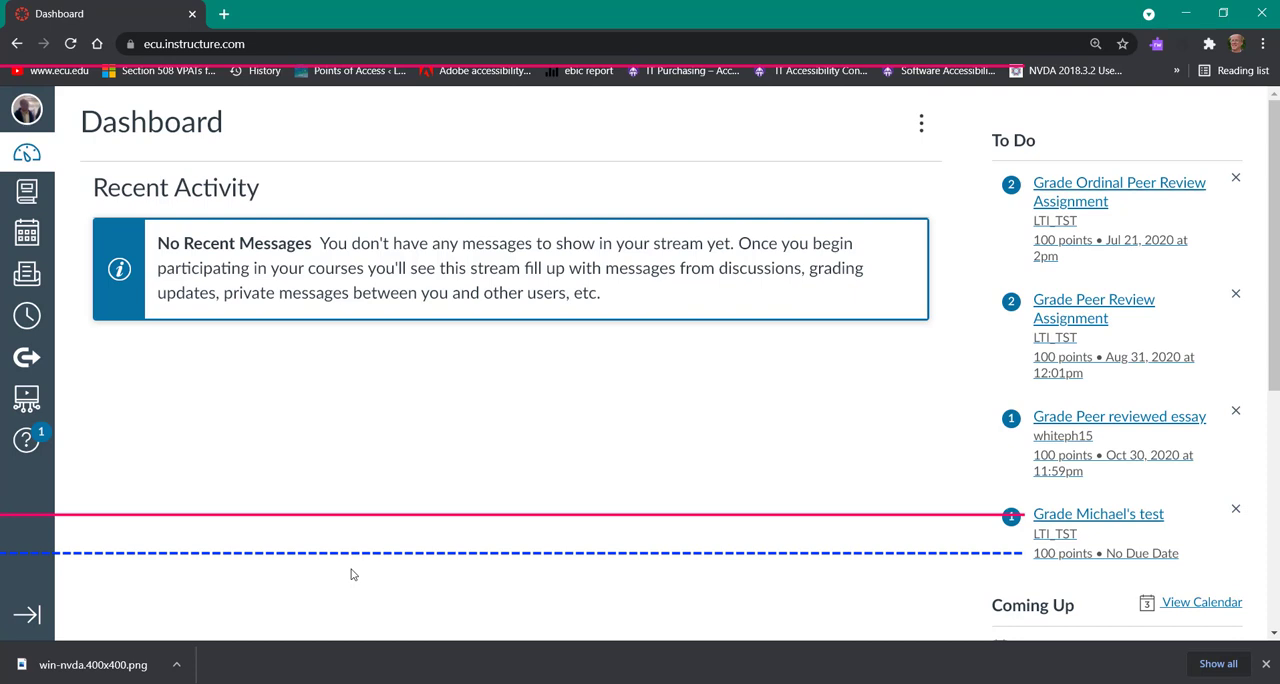
List the Canvas dashboard's elements via Insert+F7, switching the type to Buttons, then Landmarks (banner, main, complementary, content info).
key("Insert+F7")
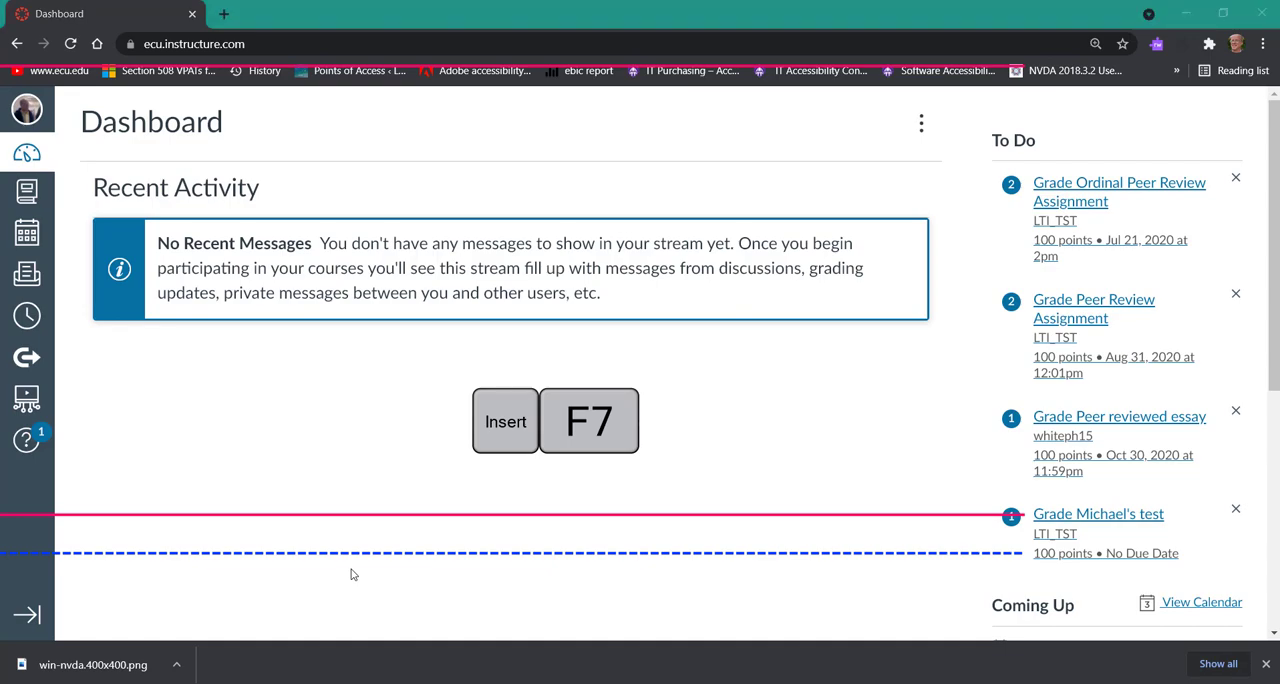
key("insert+f7")
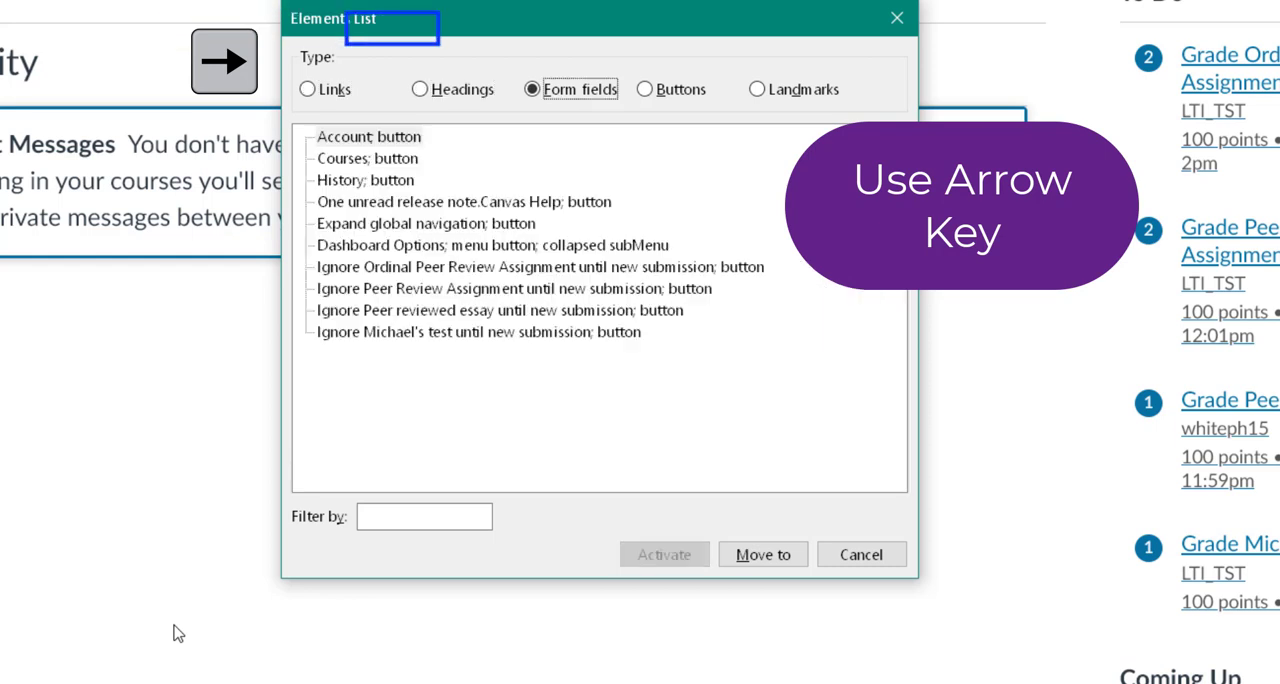
left_click(640, 88)
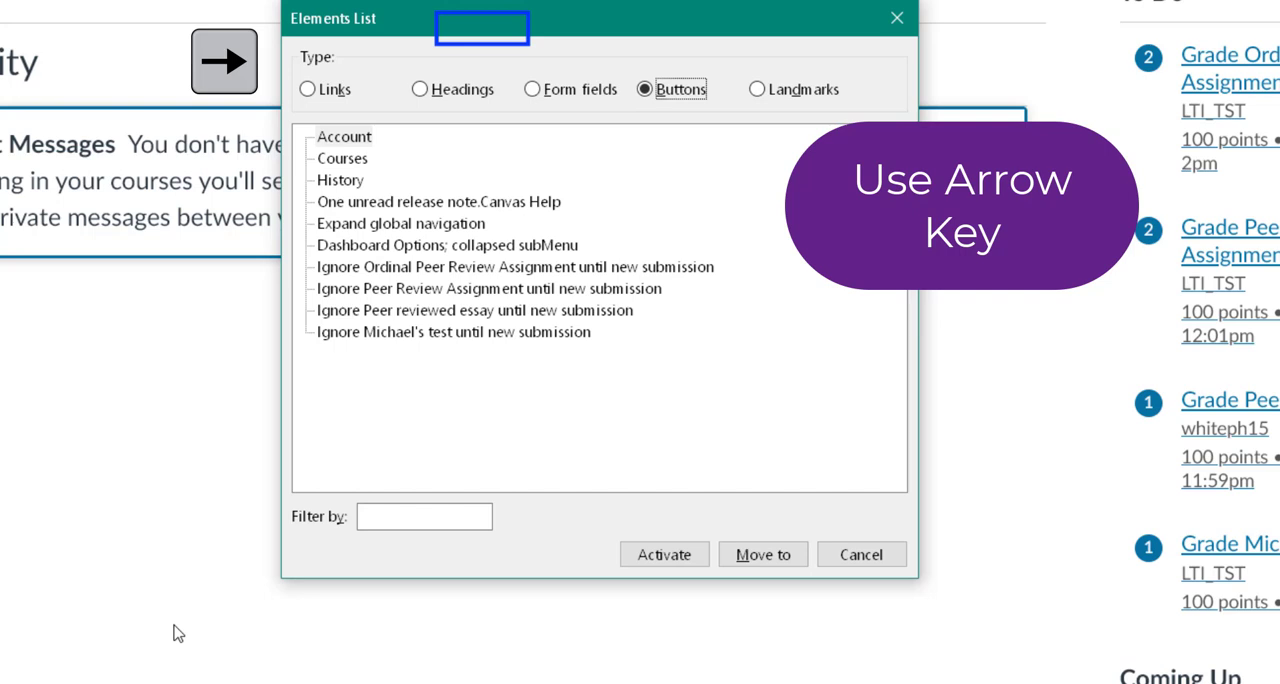
left_click(752, 88)
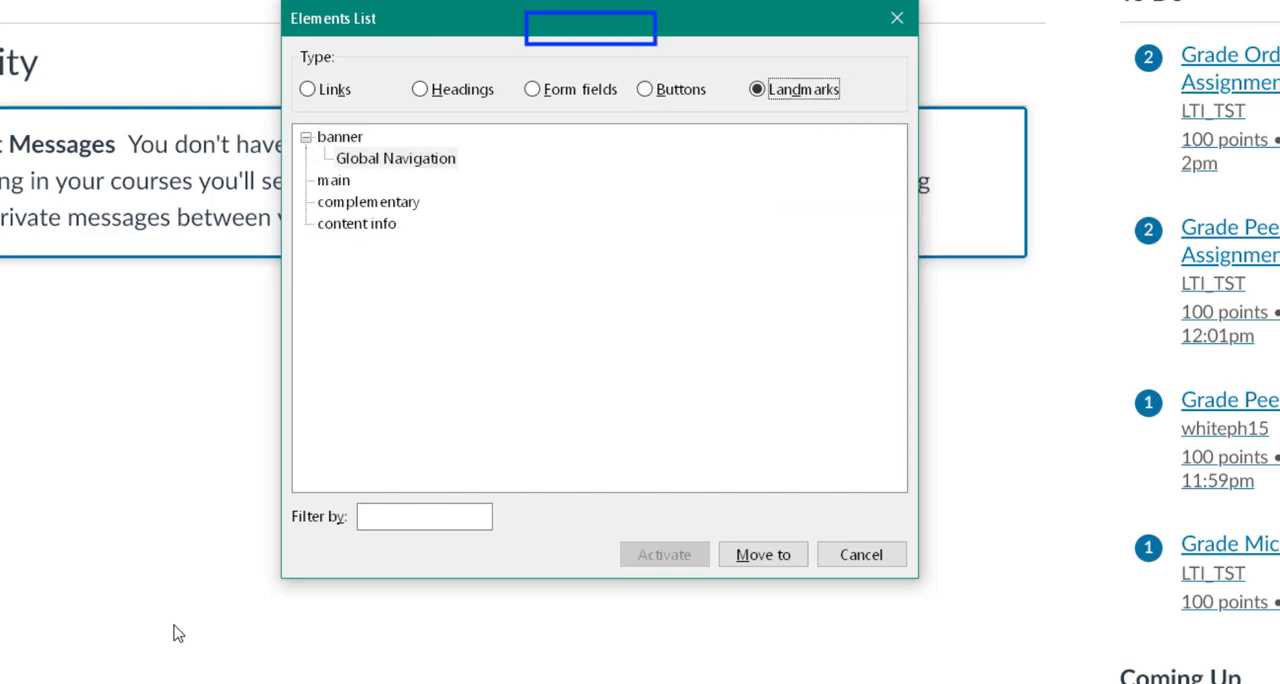